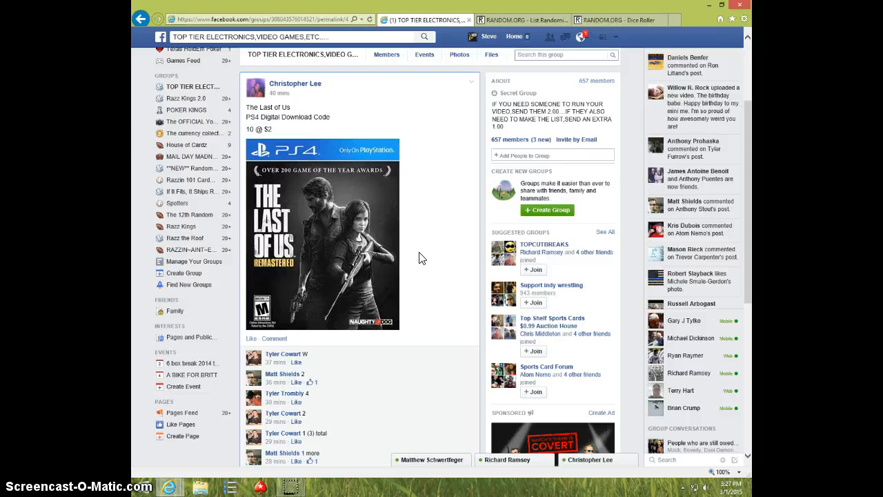
Copy the numbered list of ten giveaway spots from the Facebook comment thread
{"action": "scroll", "scroll_direction": "down", "scroll_amount": 3}
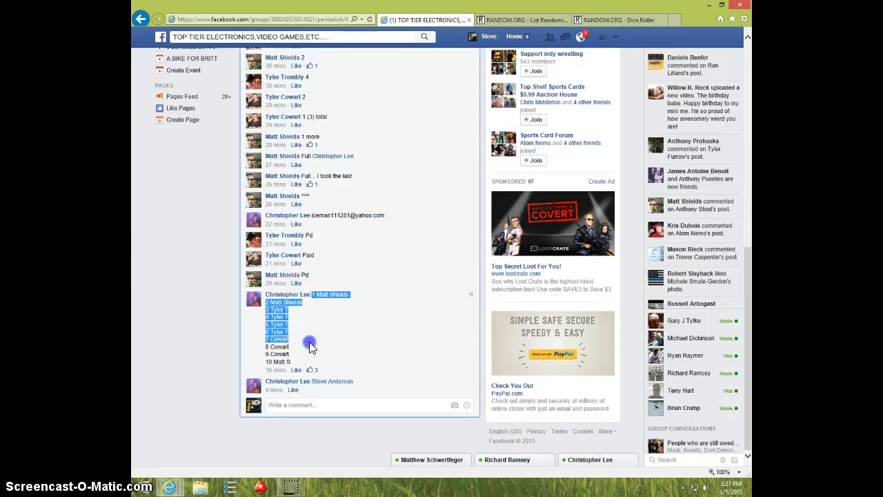
{"action": "right_click", "coordinate": [280, 338]}
{"action": "type", "text": "LIVE"}
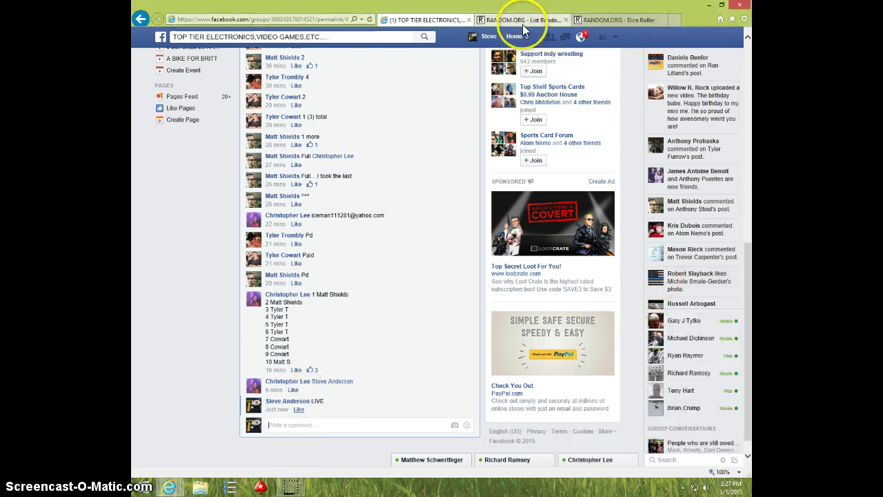
Bring up the List Randomizer with the ten pasted entries, checking the Dice Roller and the clock
{"action": "left_click", "coordinate": [527, 19]}
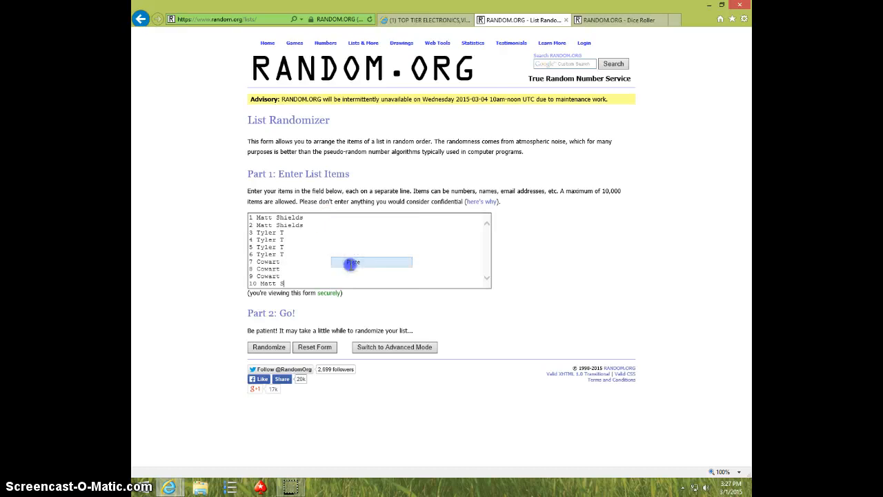
{"action": "left_click", "coordinate": [640, 20]}
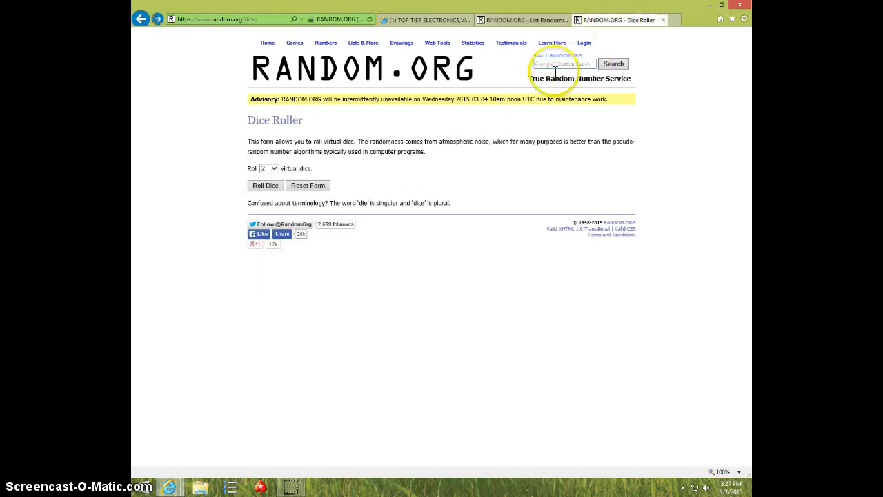
{"action": "left_click", "coordinate": [265, 185]}
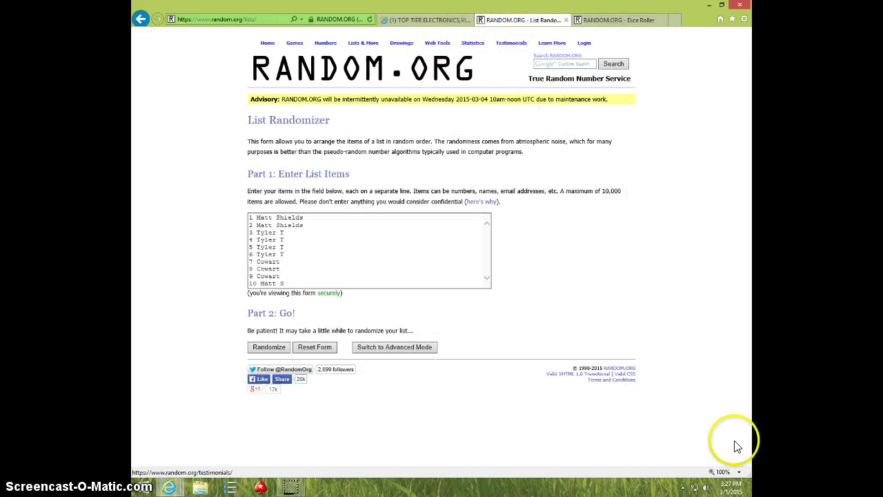
{"action": "left_click", "coordinate": [731, 483]}
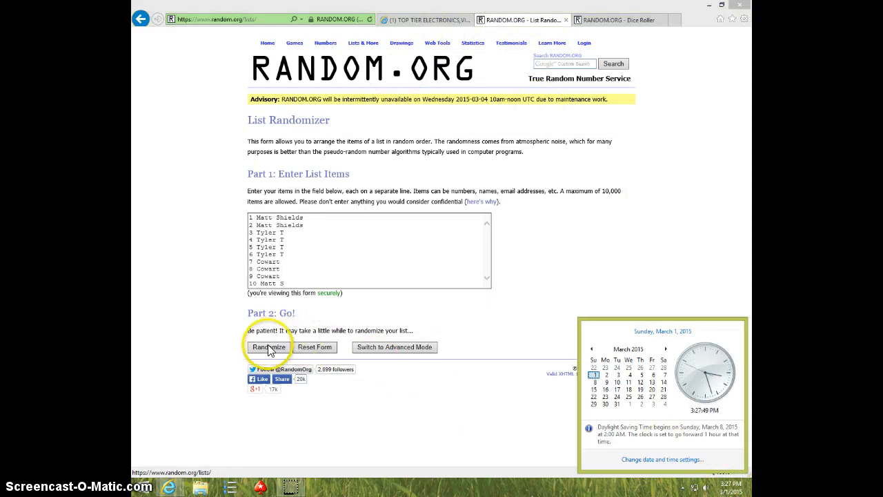
Randomize the ten giveaway entries, then reshuffle them six more times with Again
{"action": "left_click", "coordinate": [267, 348]}
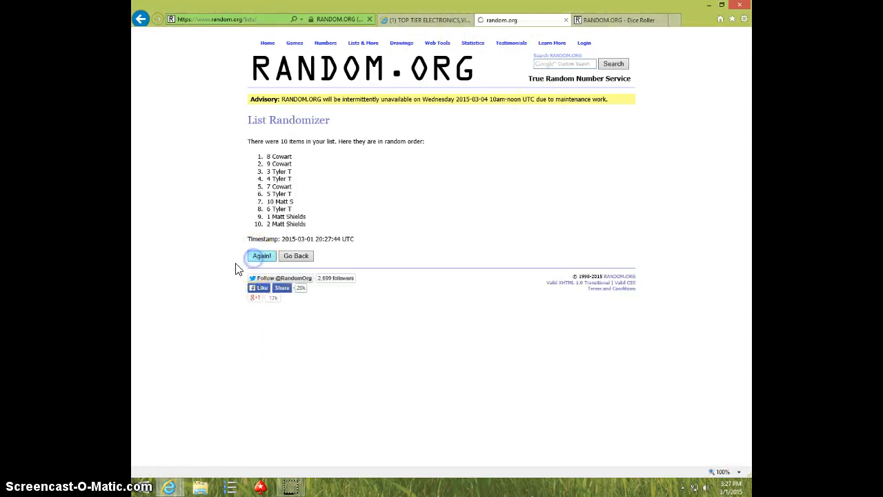
{"action": "left_click", "coordinate": [262, 256]}
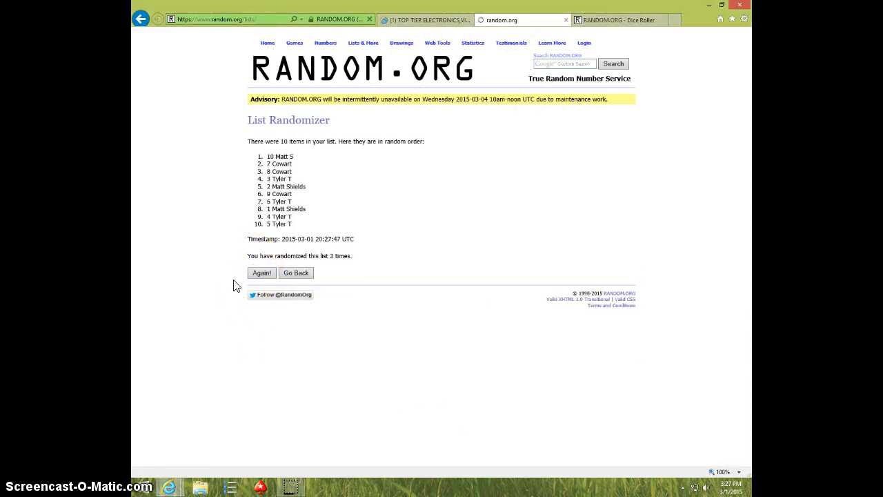
{"action": "left_click", "coordinate": [262, 273]}
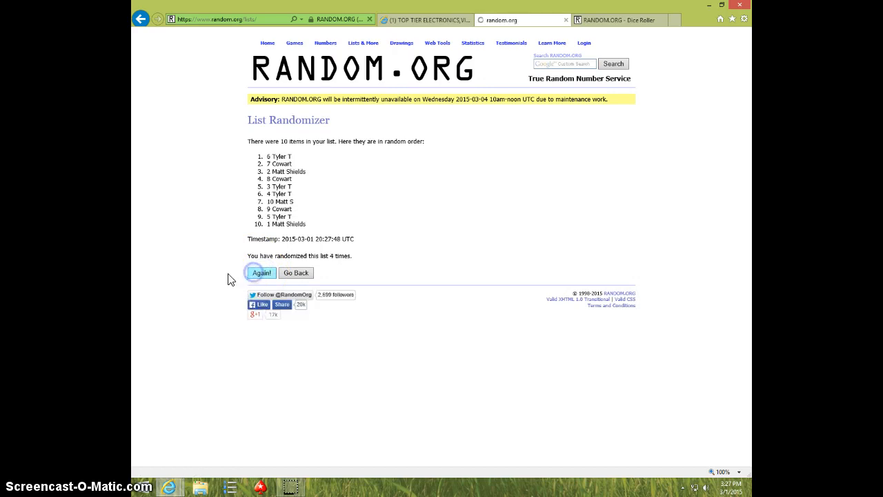
{"action": "left_click", "coordinate": [262, 274]}
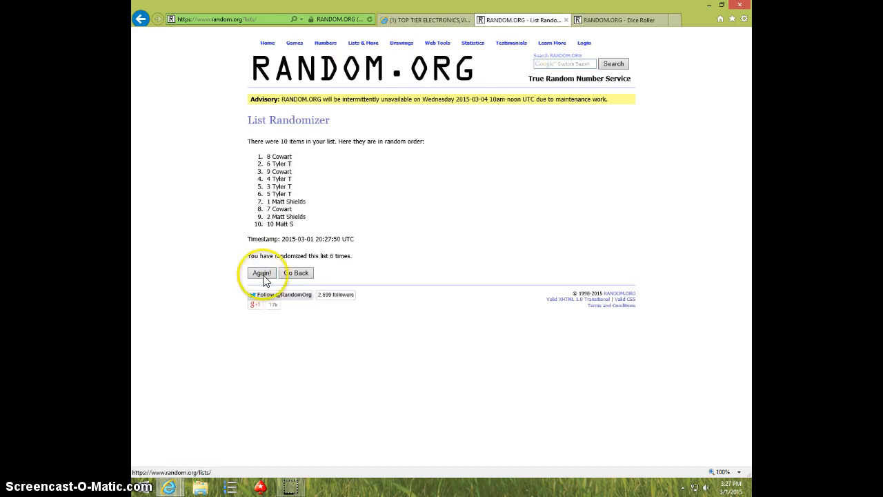
{"action": "left_click", "coordinate": [263, 273]}
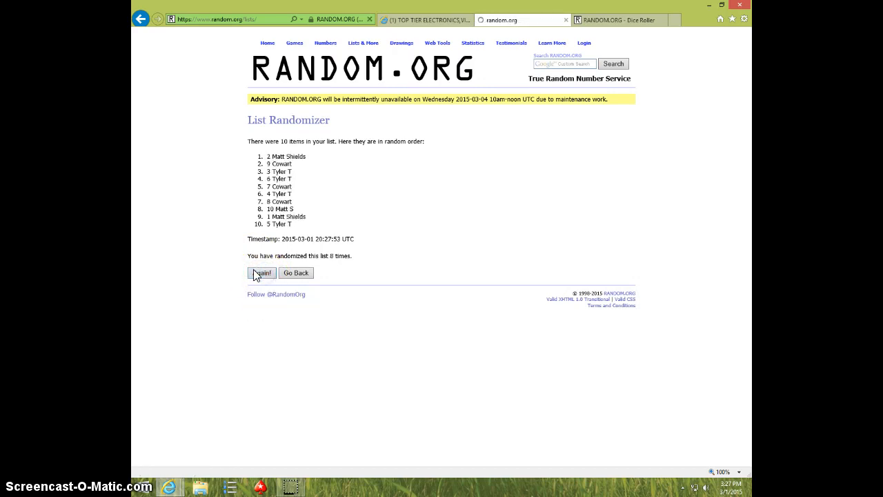
{"action": "left_click", "coordinate": [262, 273]}
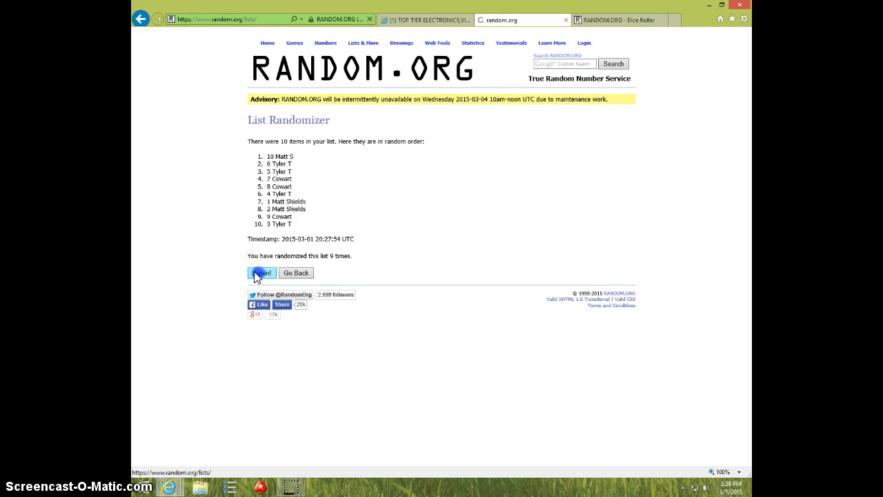
{"action": "left_click", "coordinate": [262, 273]}
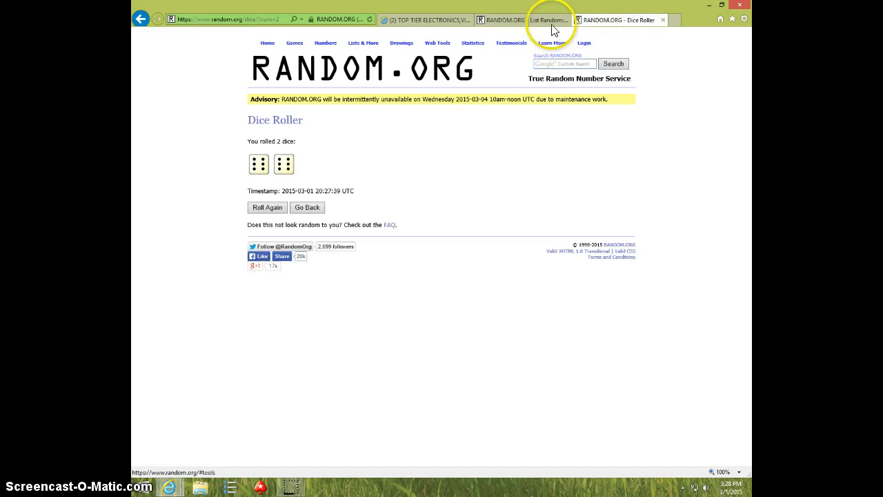
{"action": "left_click", "coordinate": [550, 19]}
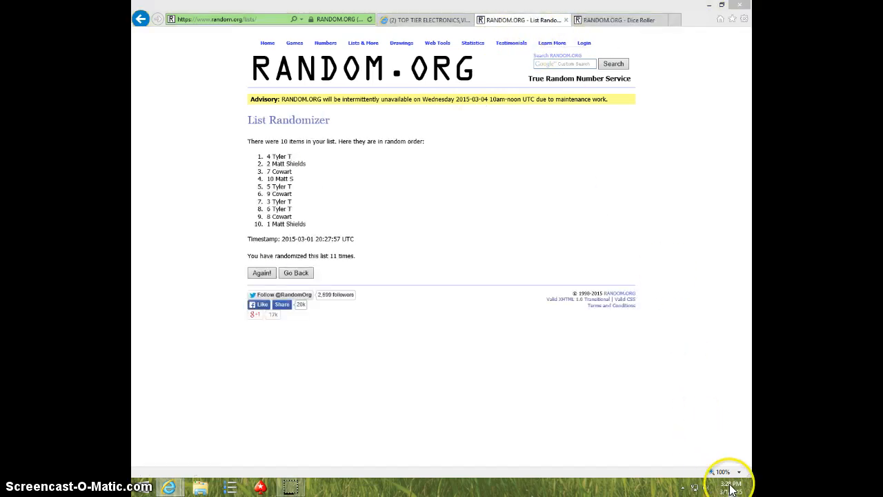
{"action": "left_click", "coordinate": [729, 485]}
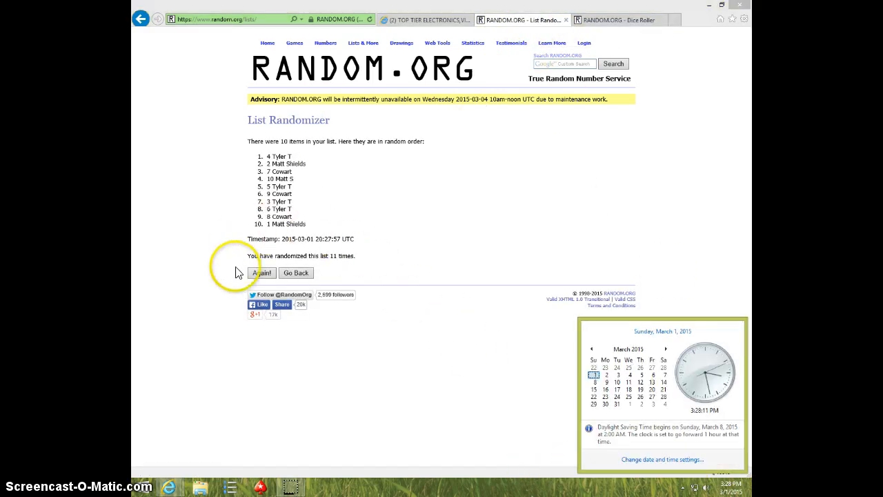
{"action": "left_click", "coordinate": [262, 273]}
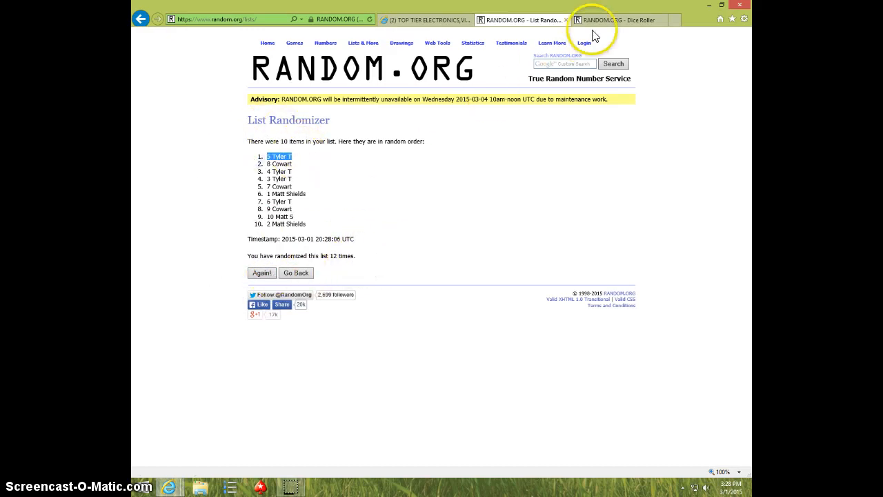
{"action": "mouse_move", "coordinate": [461, 182]}
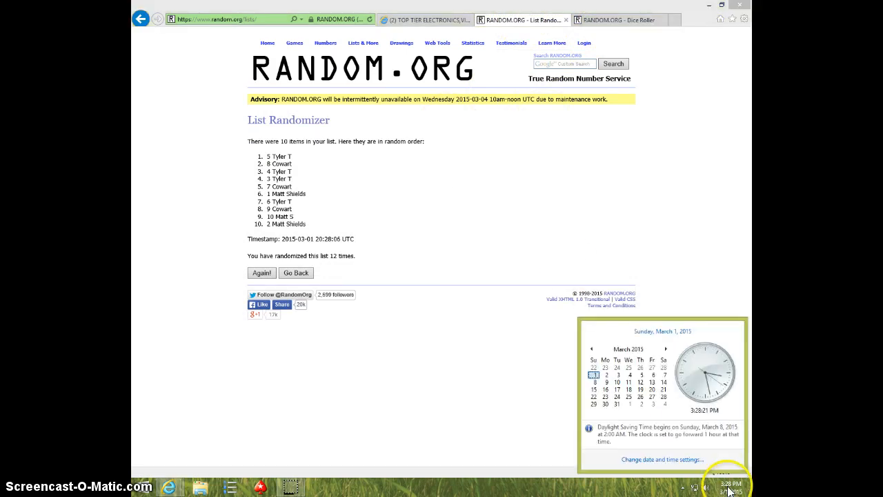
Draft a reply reading DONE under the Facebook giveaway comment thread
{"action": "left_click", "coordinate": [436, 20]}
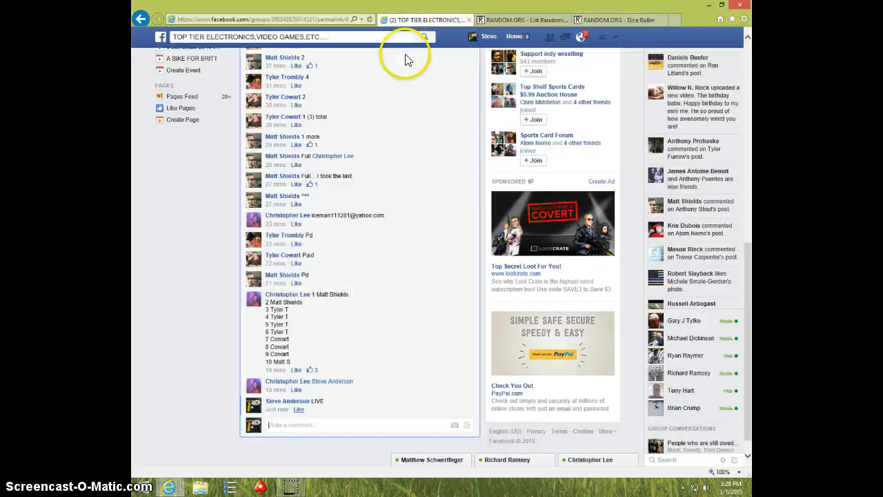
{"action": "left_click", "coordinate": [298, 424]}
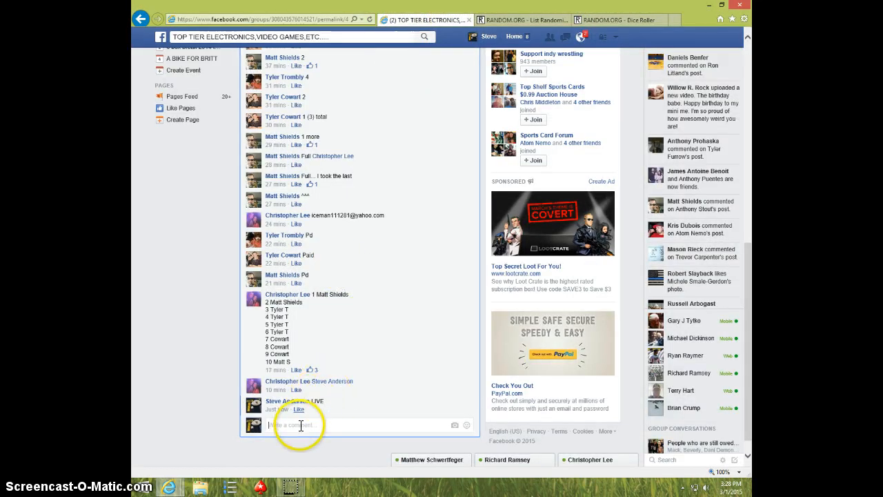
{"action": "type", "text": "DONE"}
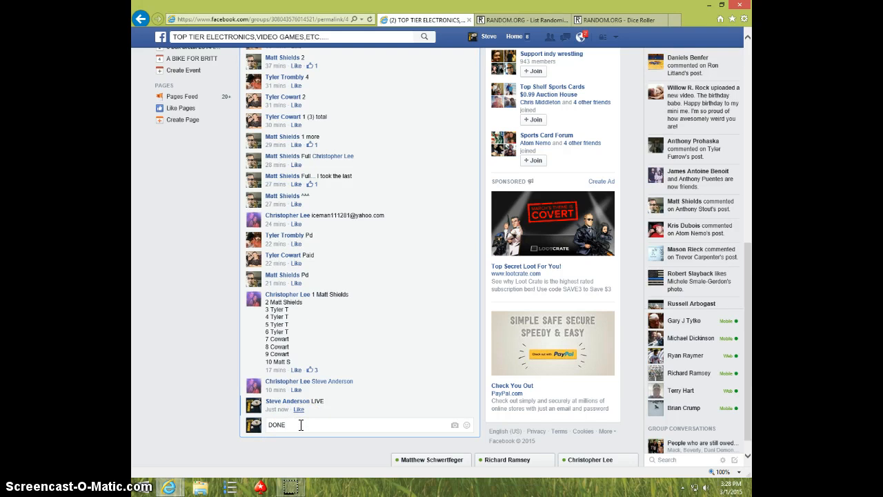